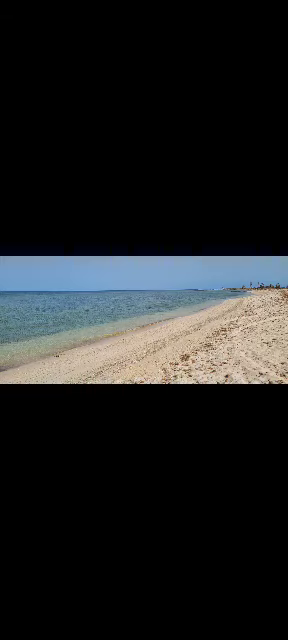
{"action": "scroll", "scroll_direction": "left", "scroll_amount": 3}
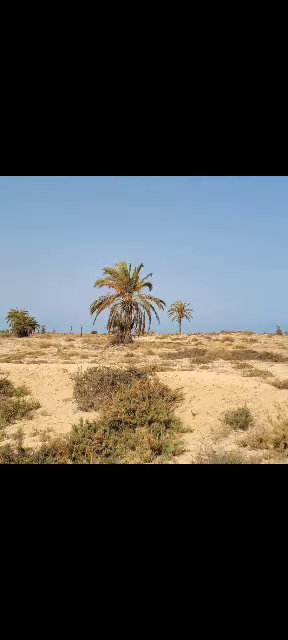